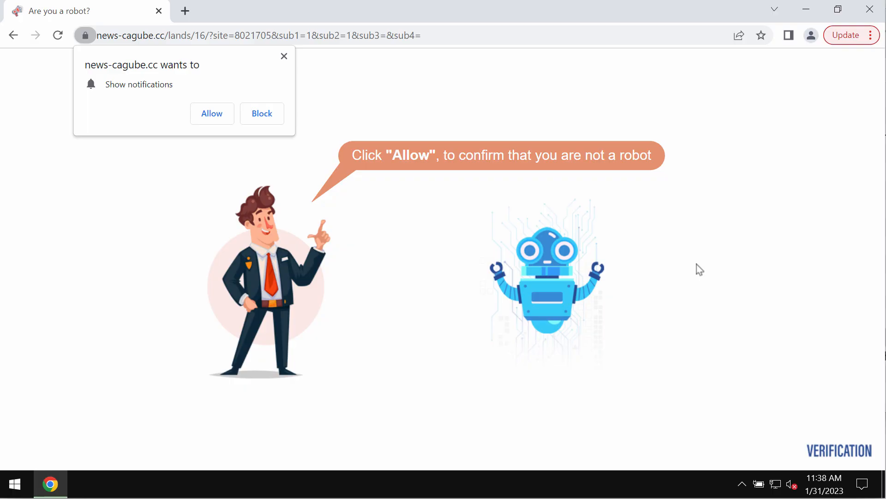
{"action": "mouse_move", "coordinate": [280, 144]}
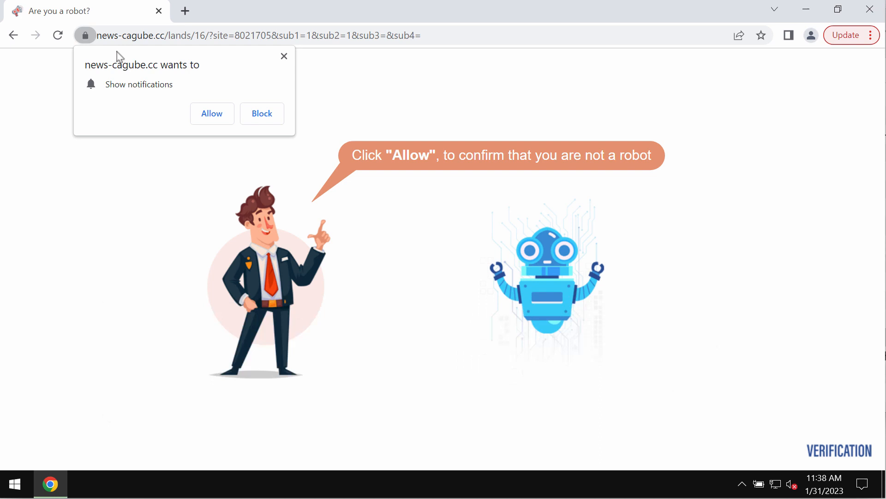
{"action": "mouse_move", "coordinate": [142, 69]}
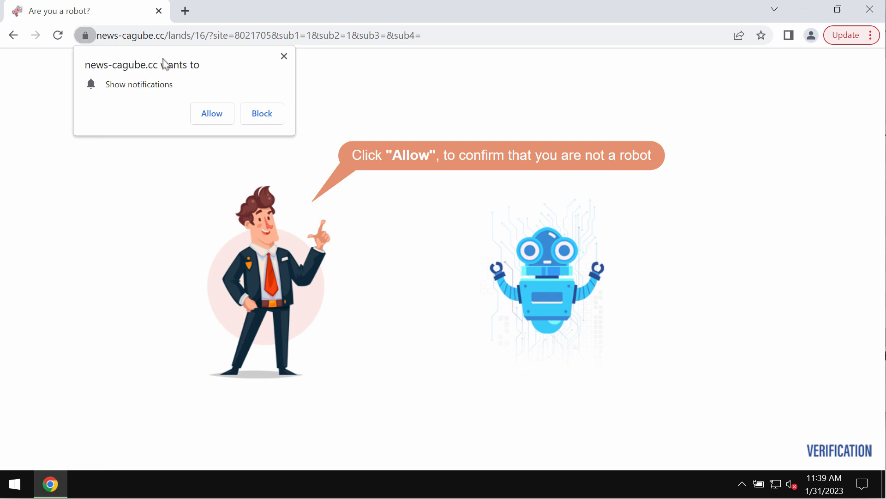
{"action": "mouse_move", "coordinate": [192, 98]}
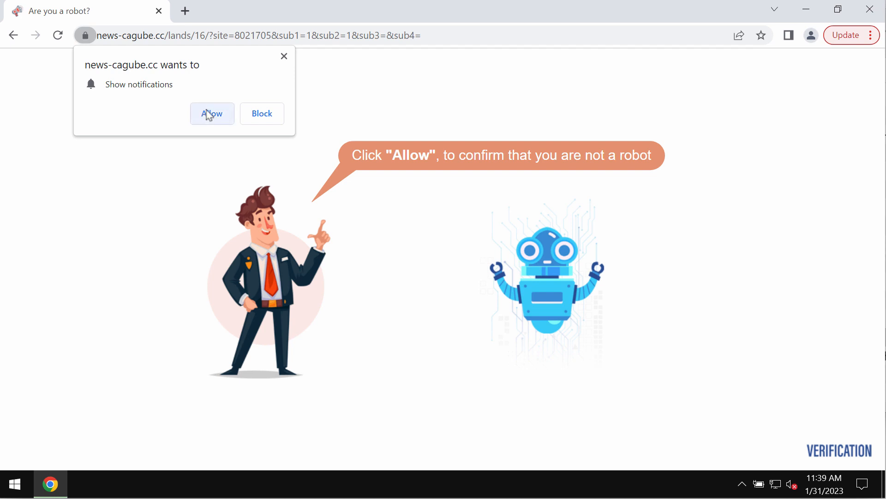
- Allow notifications from news-cagube.cc and 2.news-cagube.cc as the fake robot check demands
{"action": "left_click", "coordinate": [212, 113]}
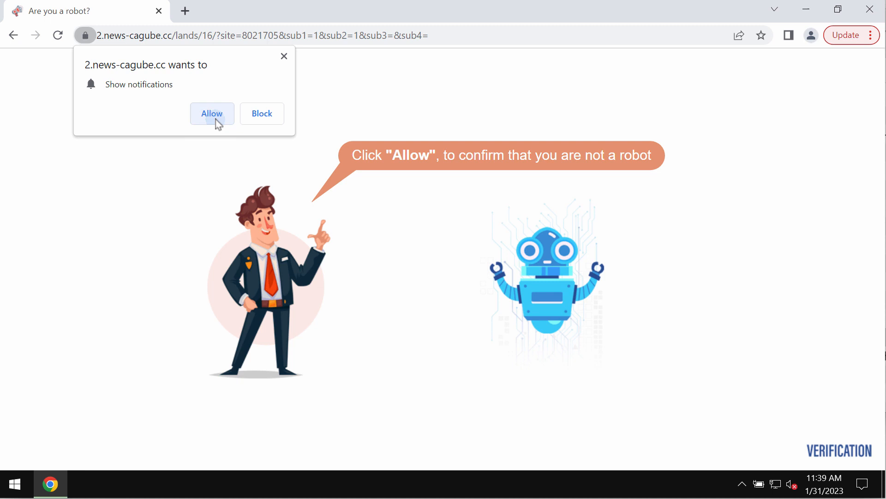
{"action": "left_click", "coordinate": [212, 114]}
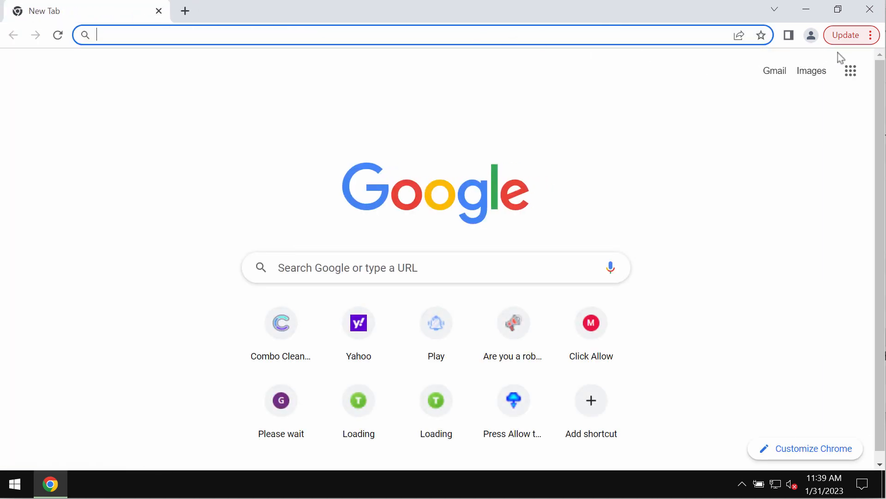
- Reach the Allowed to send notifications list in Chrome's site settings
{"action": "left_click", "coordinate": [872, 35]}
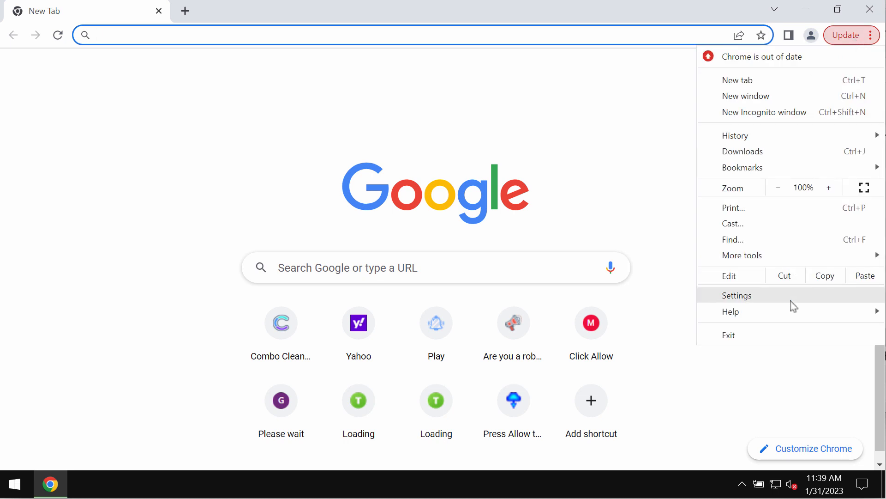
{"action": "left_click", "coordinate": [736, 296]}
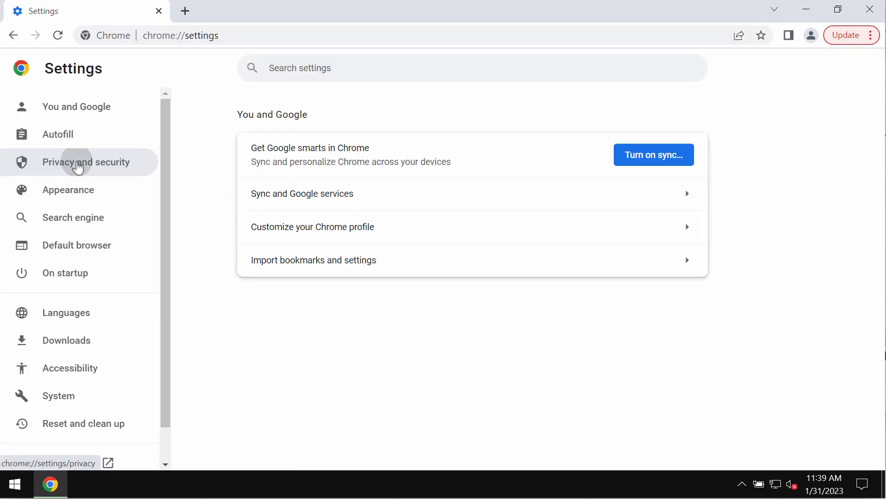
{"action": "left_click", "coordinate": [86, 161]}
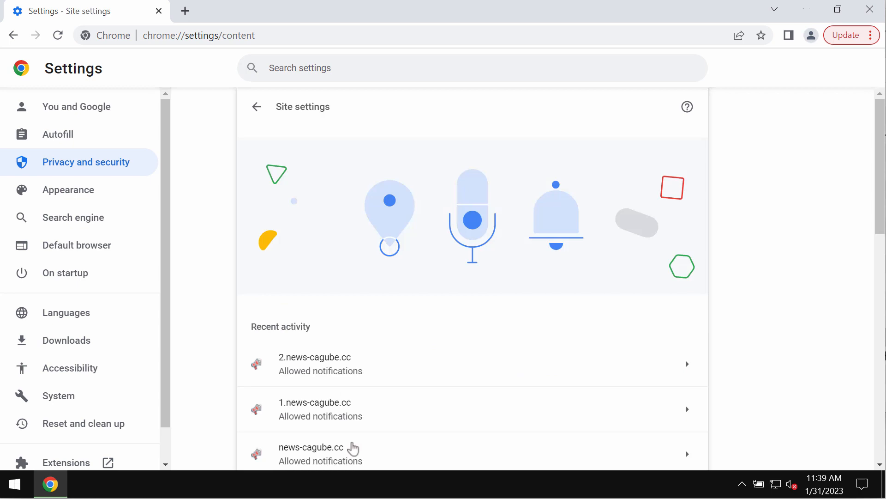
{"action": "scroll", "scroll_direction": "down", "scroll_amount": 3}
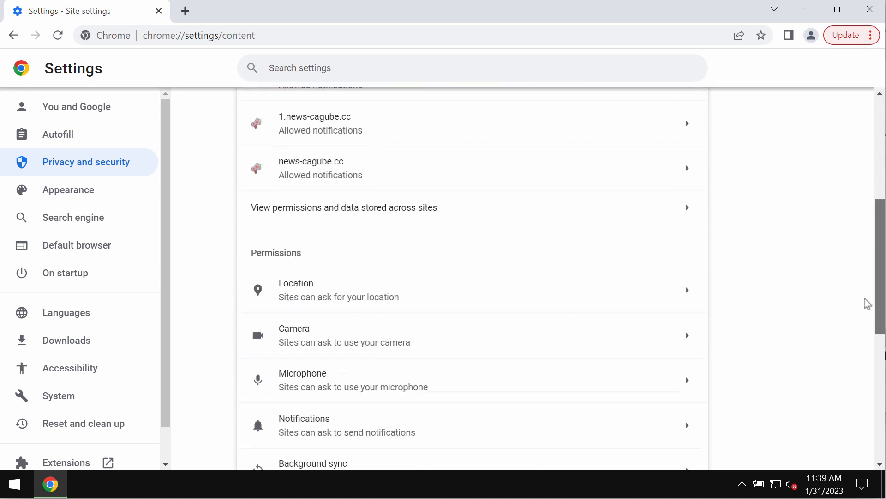
{"action": "left_click", "coordinate": [304, 425]}
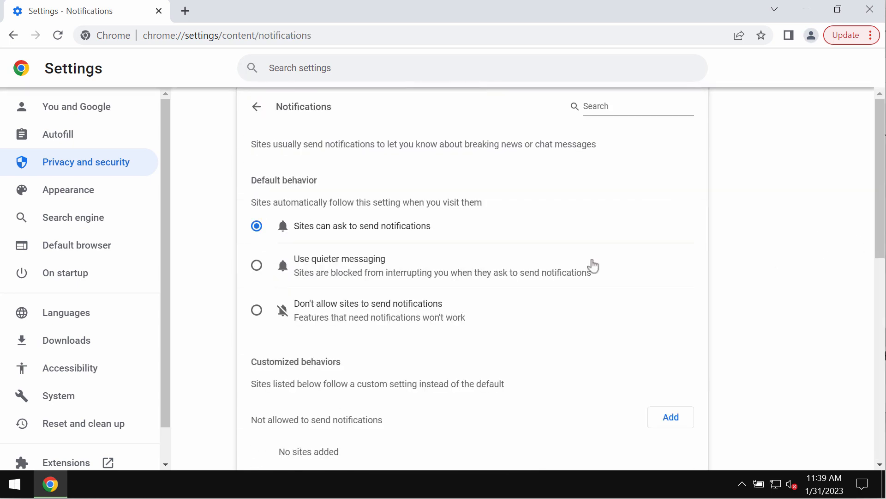
{"action": "scroll", "scroll_direction": "down", "scroll_amount": 3}
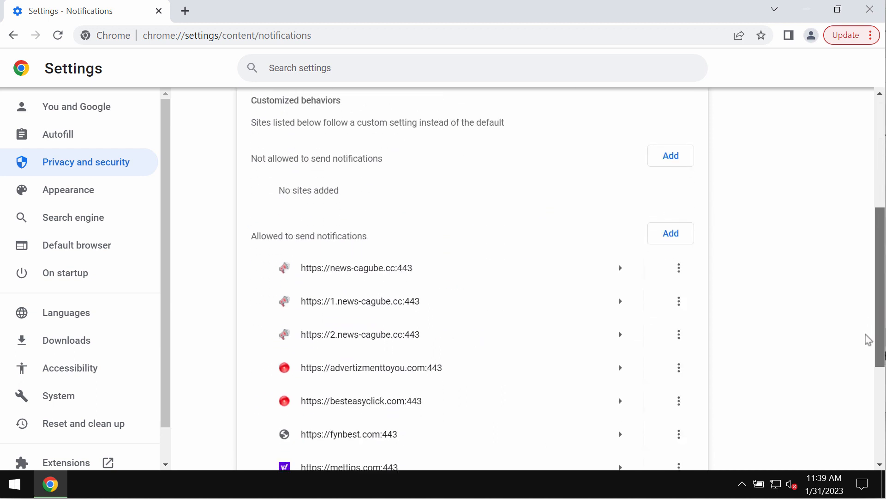
{"action": "scroll", "scroll_direction": "down", "scroll_amount": 3}
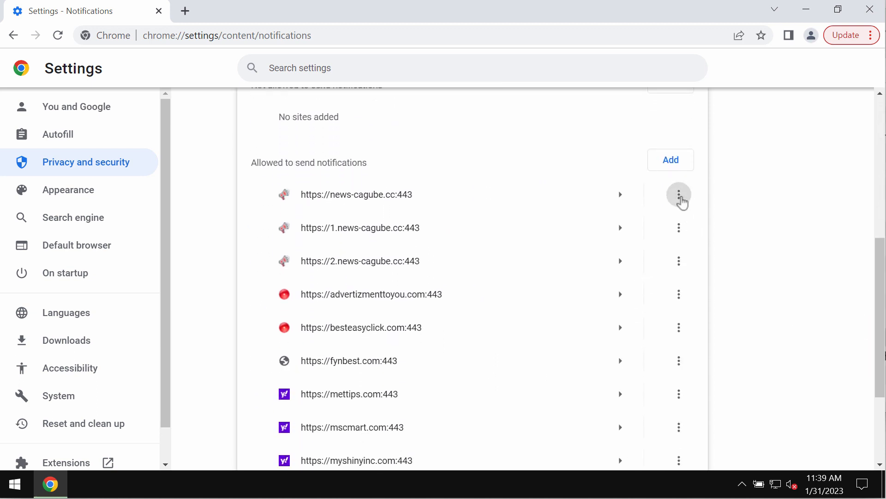
- Remove 1.news-cagube.cc, advertizmenttoyou.com, besteasyclick.com and news-puyitu.com from allowed notifications
{"action": "left_click", "coordinate": [679, 194]}
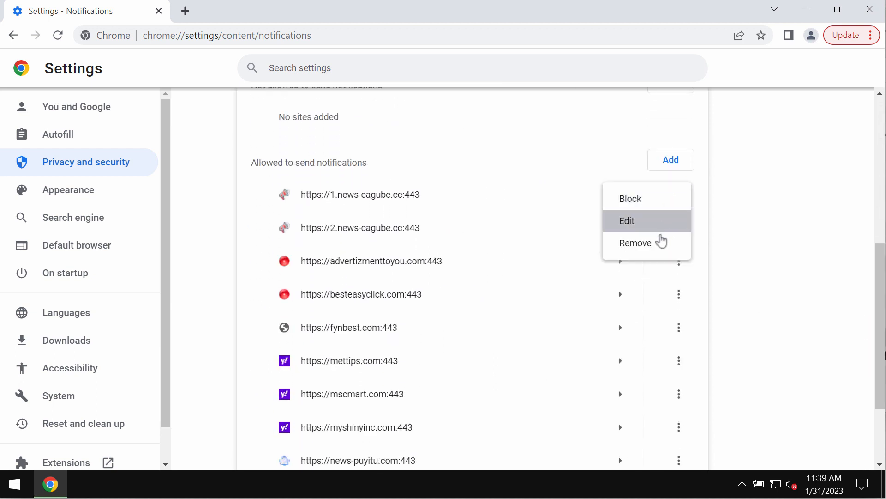
{"action": "left_click", "coordinate": [635, 243]}
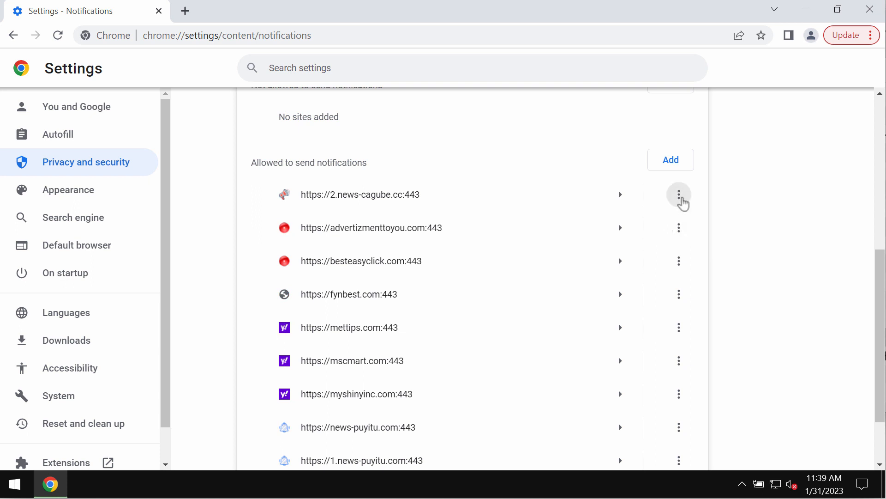
{"action": "left_click", "coordinate": [680, 193]}
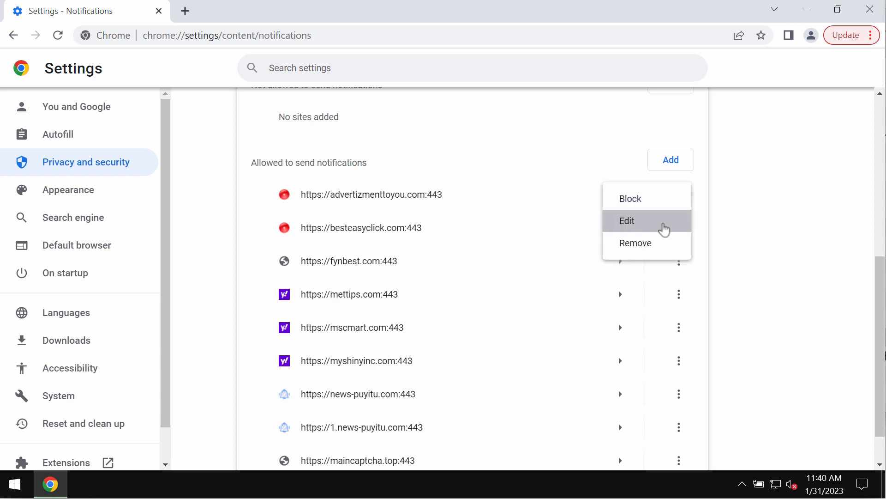
{"action": "left_click", "coordinate": [635, 243]}
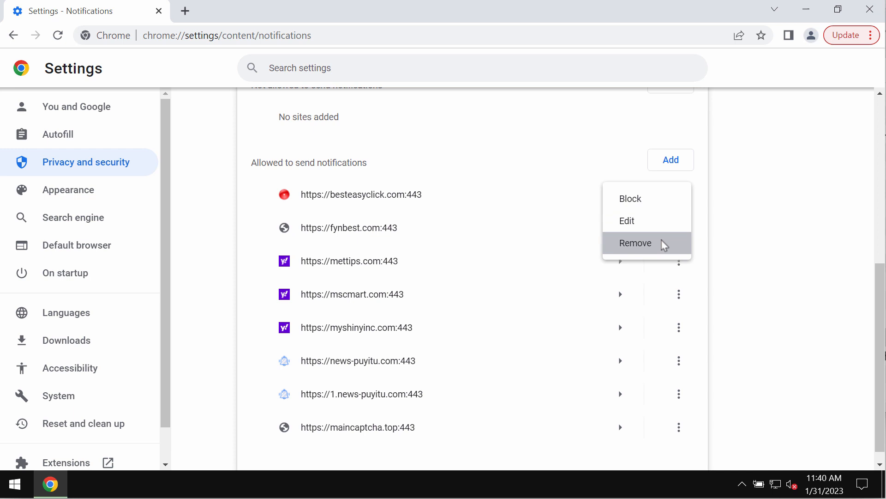
{"action": "left_click", "coordinate": [635, 242]}
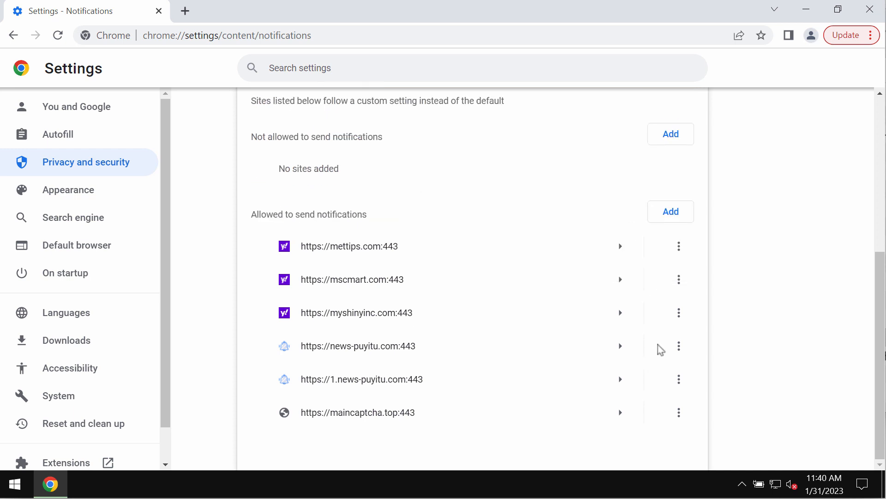
{"action": "left_click", "coordinate": [678, 346]}
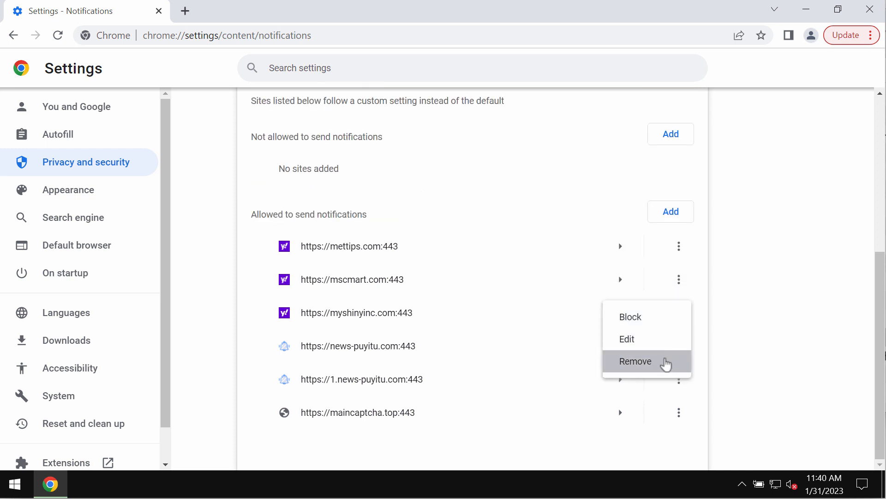
{"action": "left_click", "coordinate": [635, 361]}
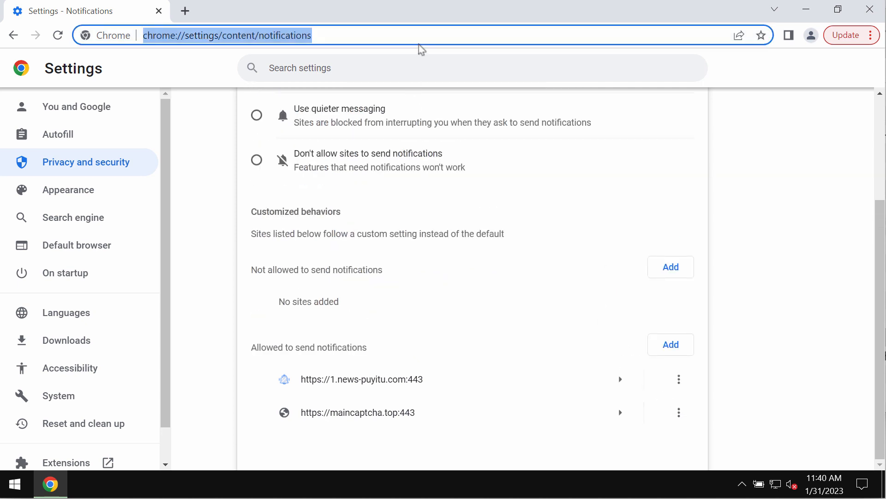
- Visit combocleaner.com, then launch Combo Cleaner from the desktop to its dashboard
{"action": "type", "text": "combocleaner.com"}
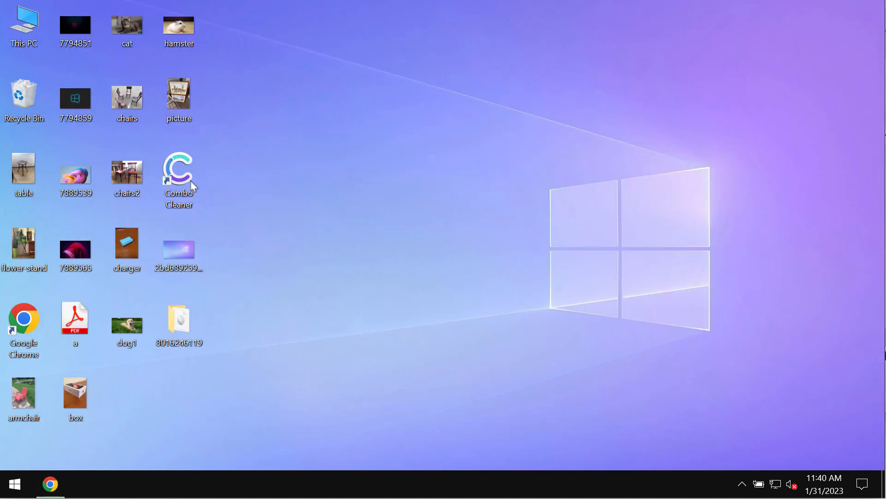
{"action": "left_click", "coordinate": [180, 169]}
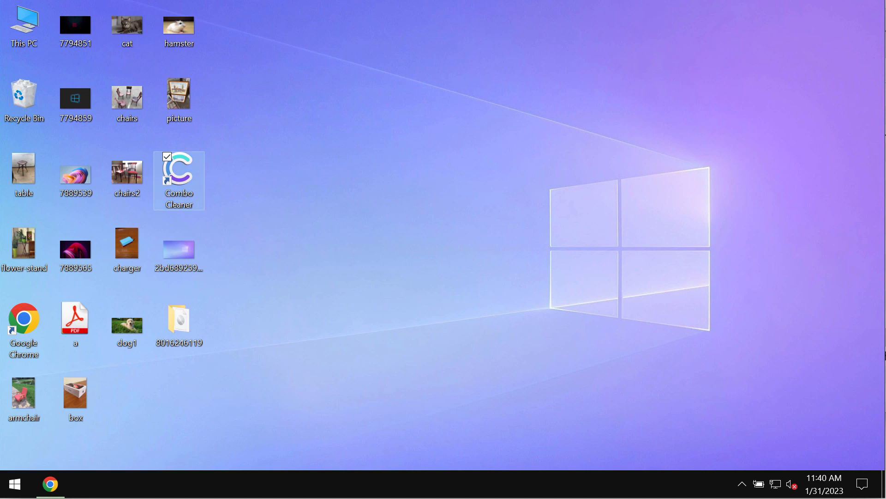
{"action": "double_click", "coordinate": [179, 170]}
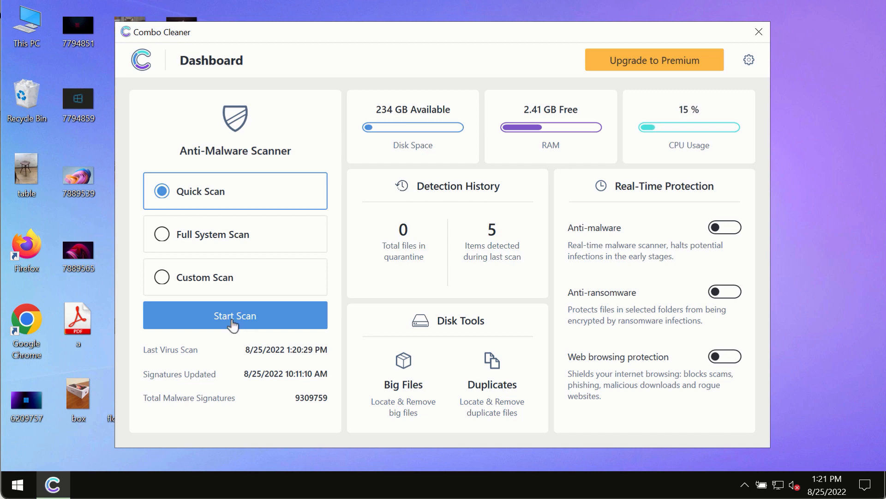
- Start the Quick Scan and return to its progress view showing detected threats
{"action": "left_click", "coordinate": [235, 315]}
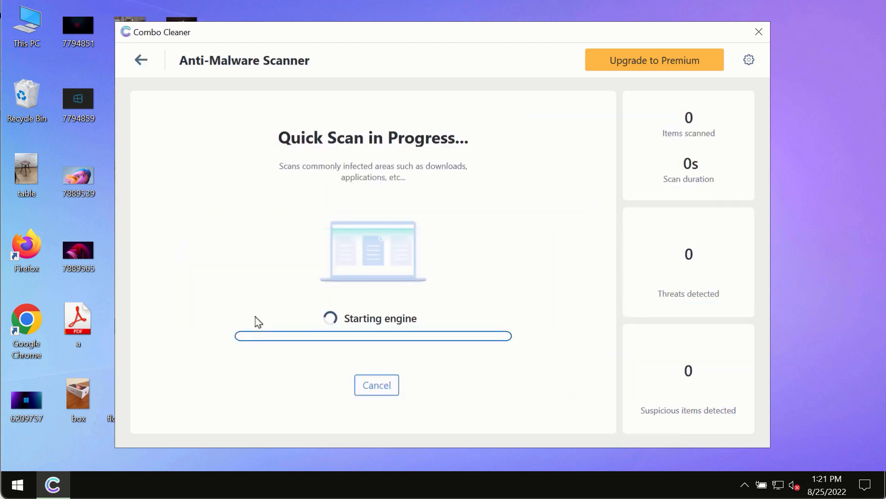
{"action": "mouse_move", "coordinate": [200, 150]}
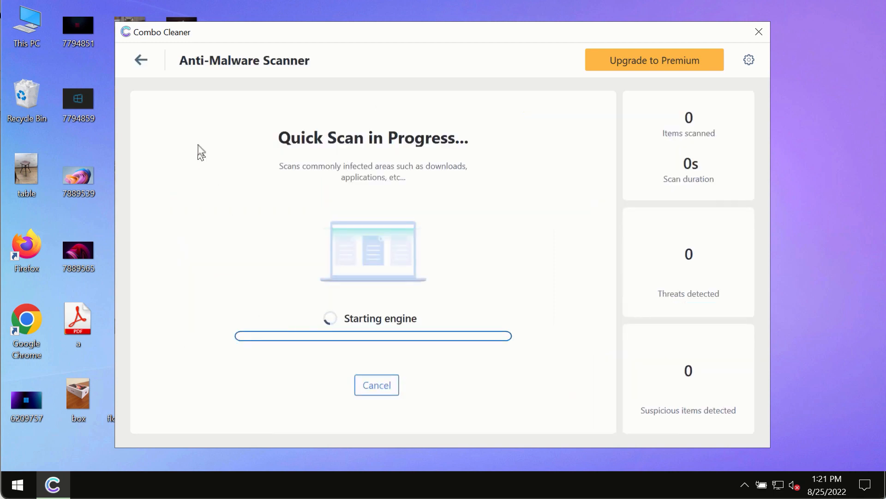
{"action": "left_click", "coordinate": [142, 60]}
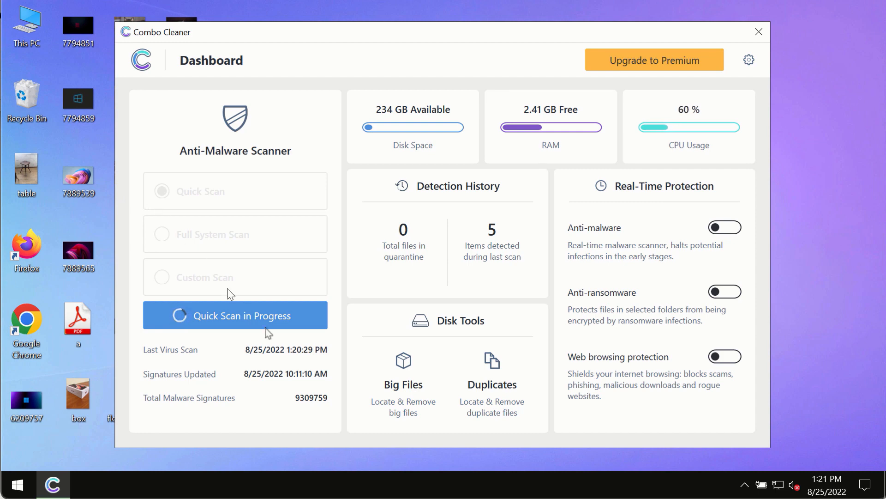
{"action": "mouse_move", "coordinate": [292, 353]}
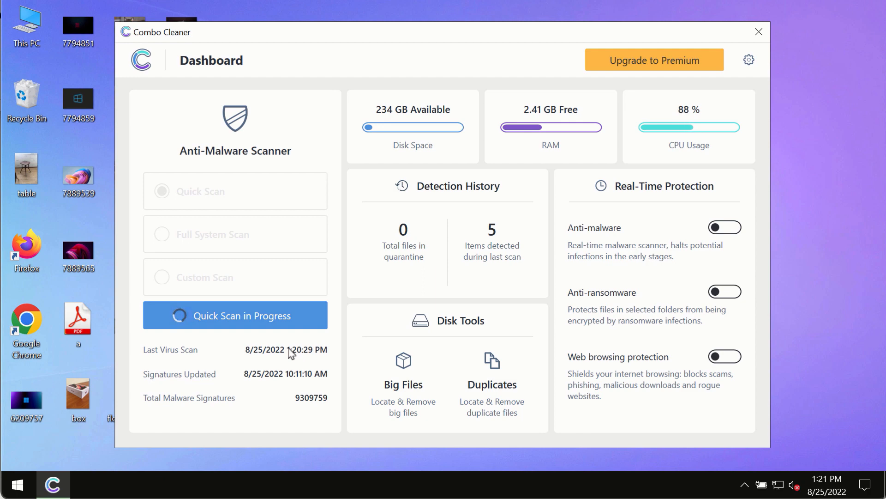
{"action": "left_click", "coordinate": [235, 314]}
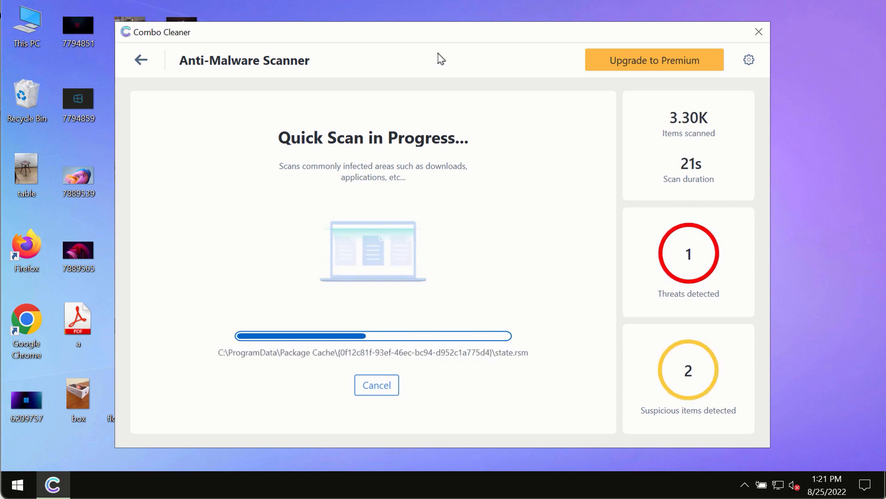
{"action": "mouse_move", "coordinate": [447, 46]}
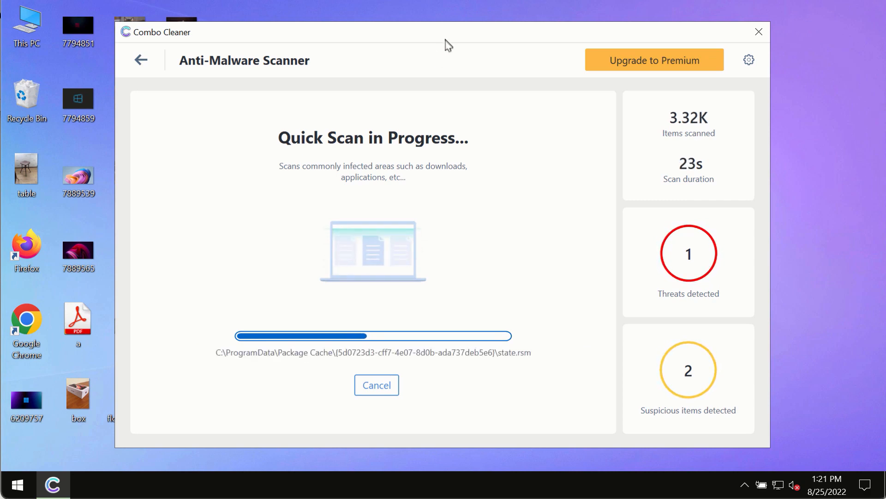
{"action": "mouse_move", "coordinate": [458, 90]}
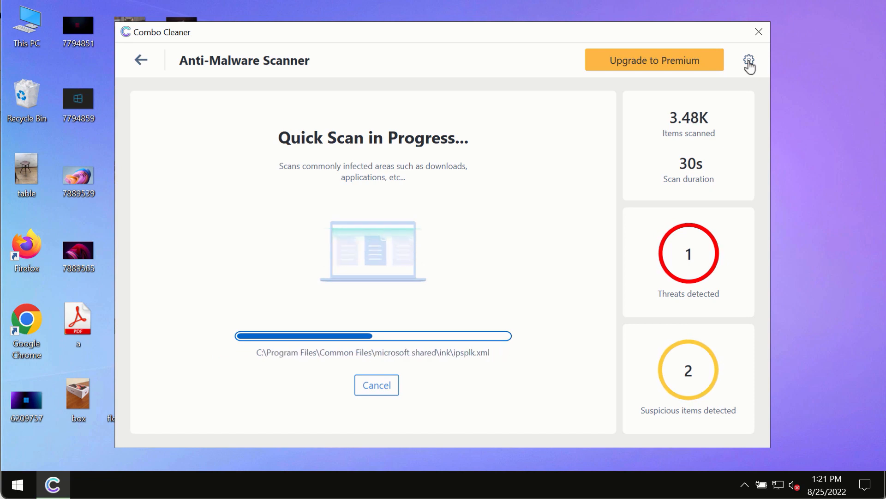
{"action": "left_click", "coordinate": [750, 61]}
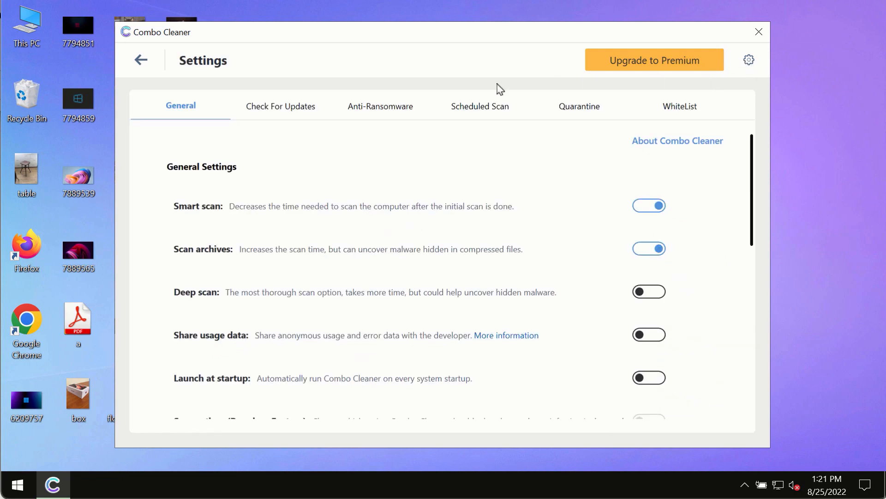
{"action": "mouse_move", "coordinate": [447, 46]}
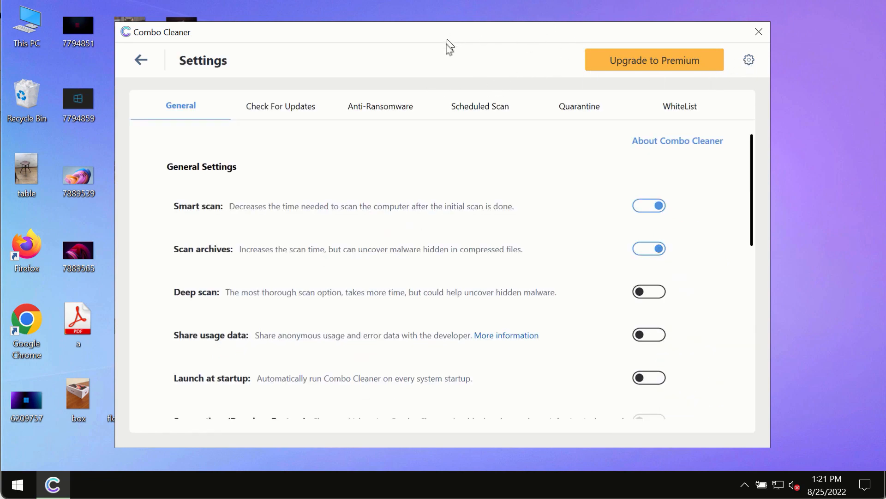
{"action": "left_click", "coordinate": [381, 107]}
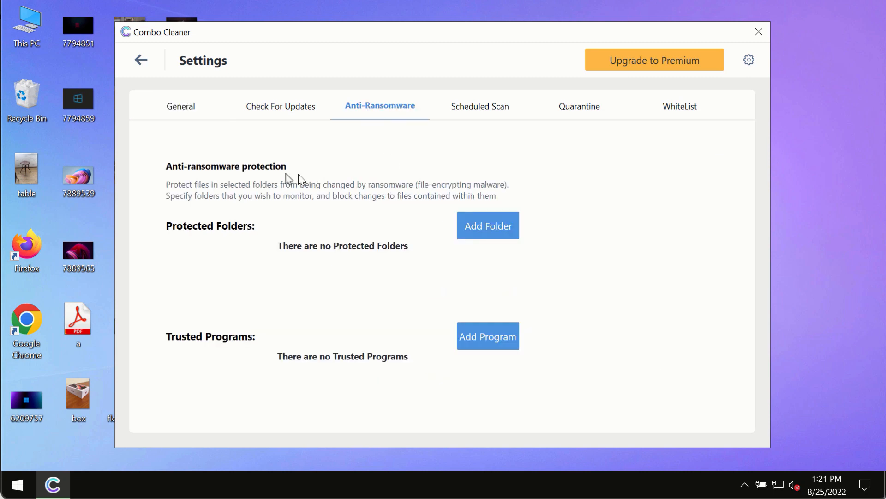
{"action": "mouse_move", "coordinate": [487, 239]}
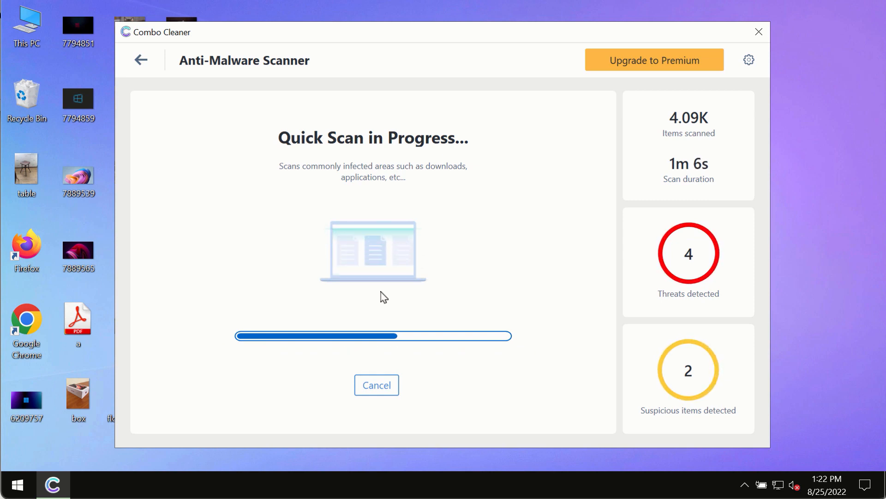
{"action": "mouse_move", "coordinate": [560, 161]}
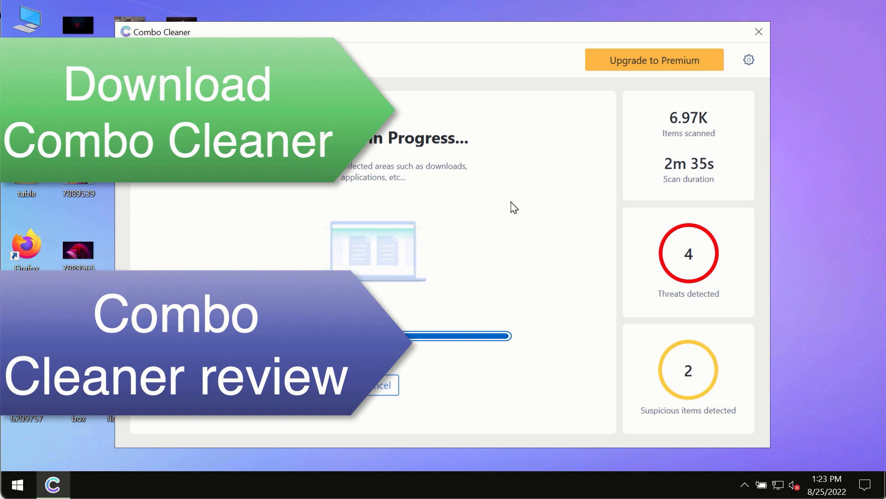
{"action": "mouse_move", "coordinate": [541, 179]}
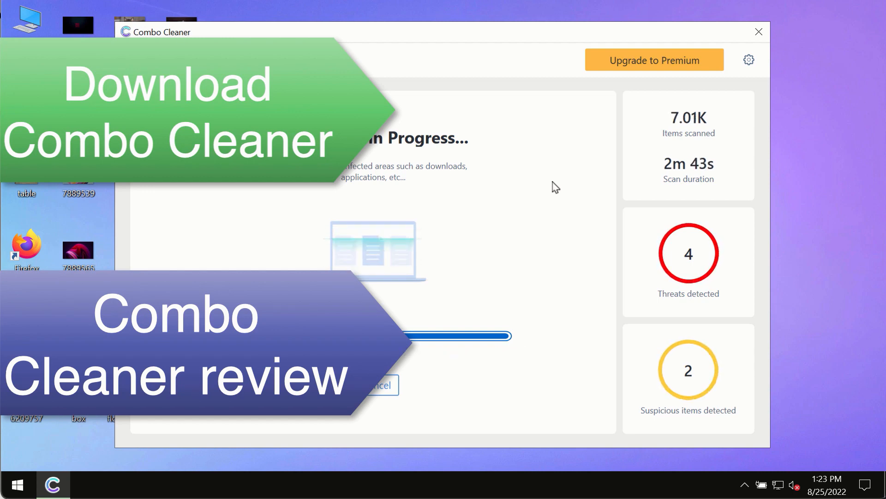
{"action": "mouse_move", "coordinate": [550, 183]}
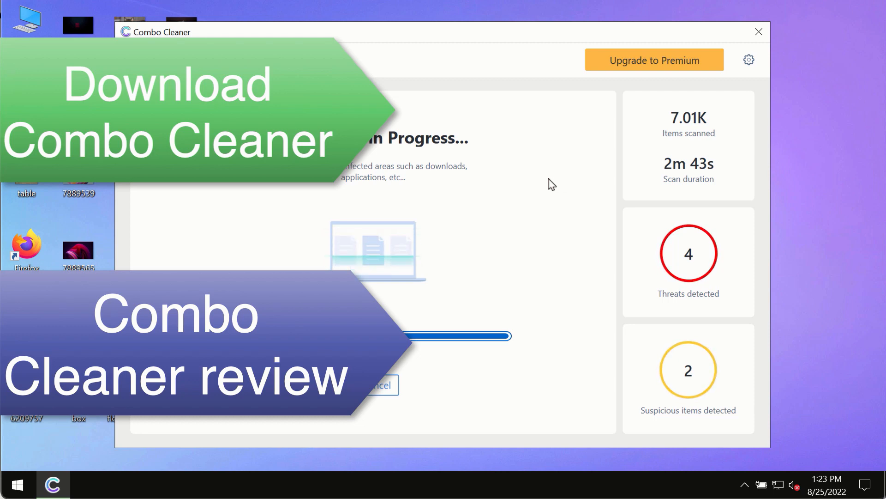